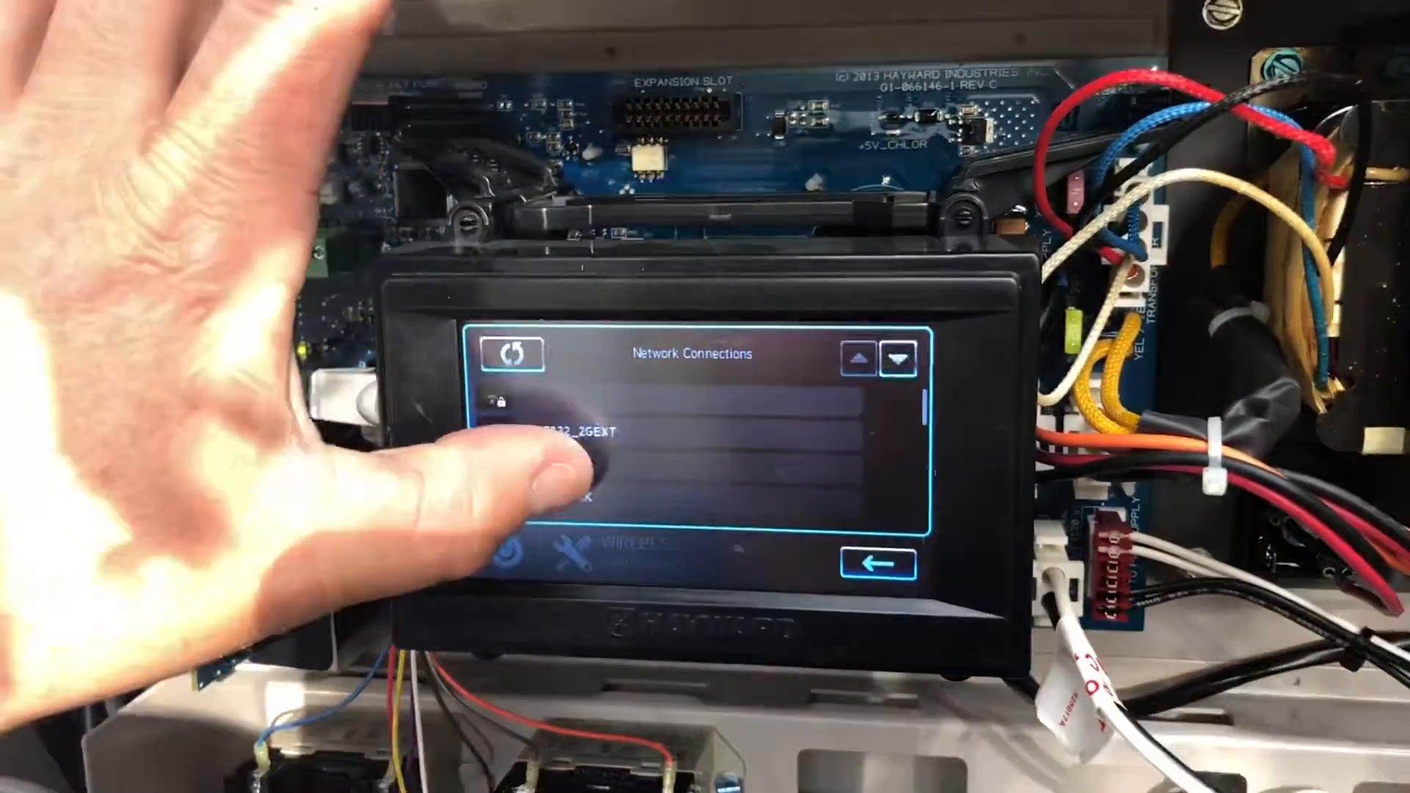
Step: Select the home Wi-Fi network from the available networks list
click(584, 440)
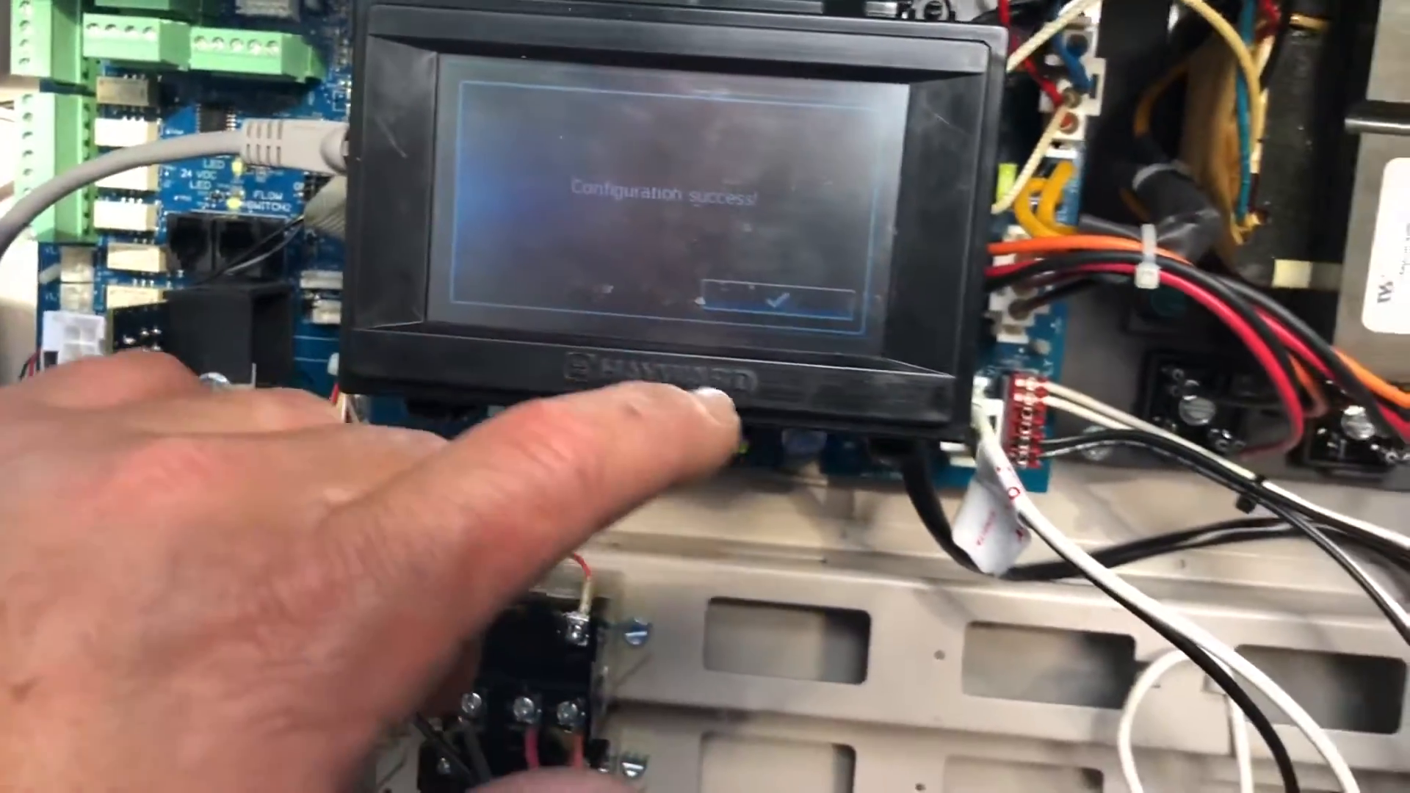
Step: Confirm the 'Configuration success!' message to return to Wireless Settings showing the connection
click(783, 301)
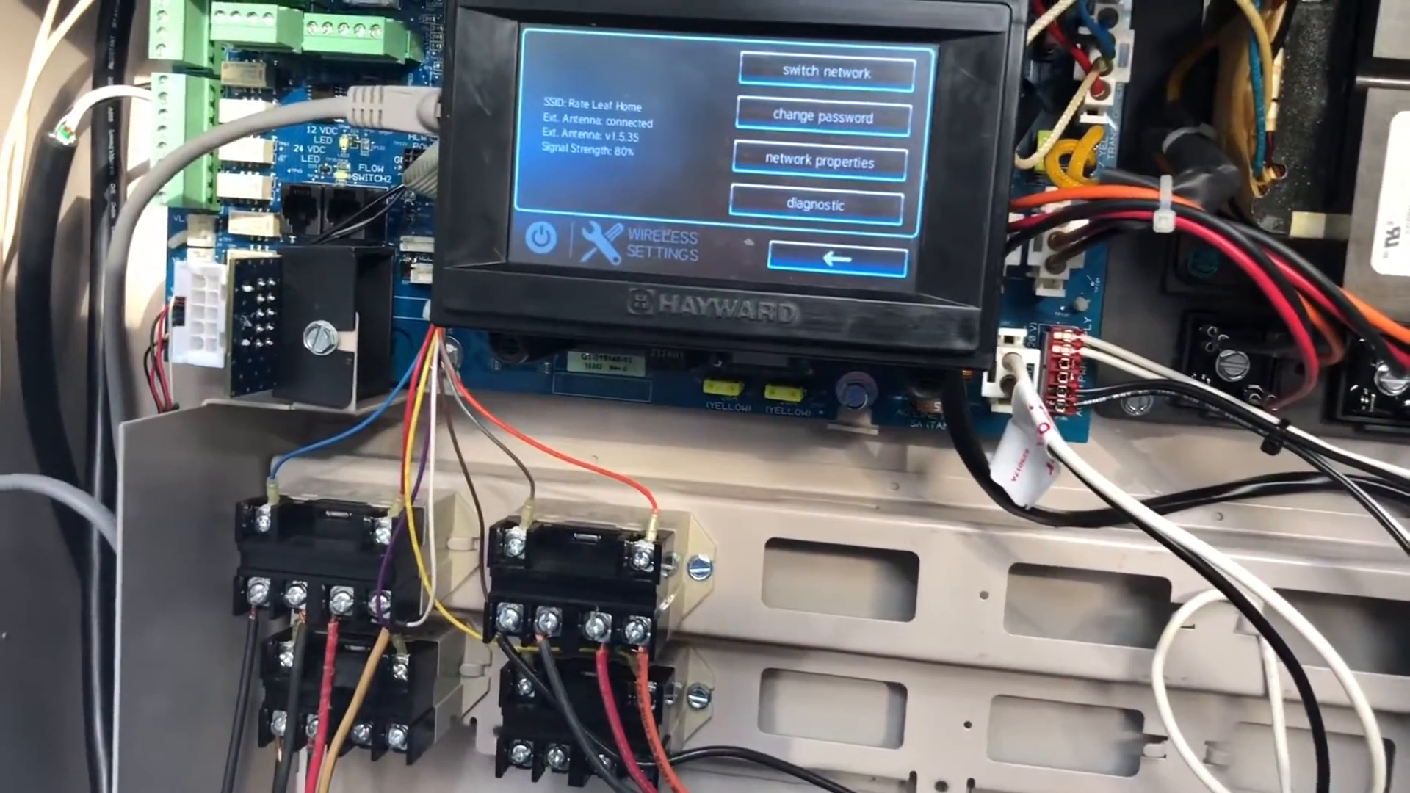